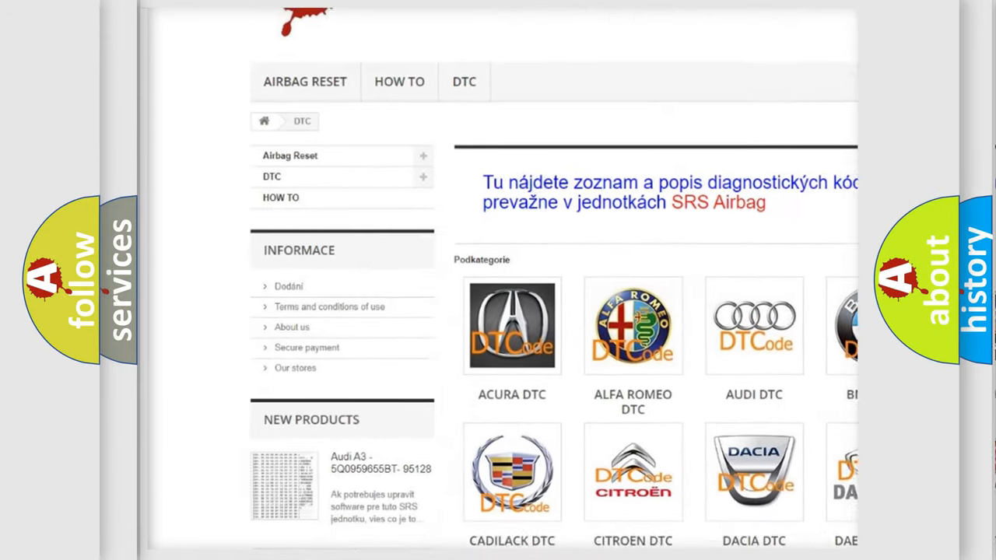
pyautogui.scroll(-3)
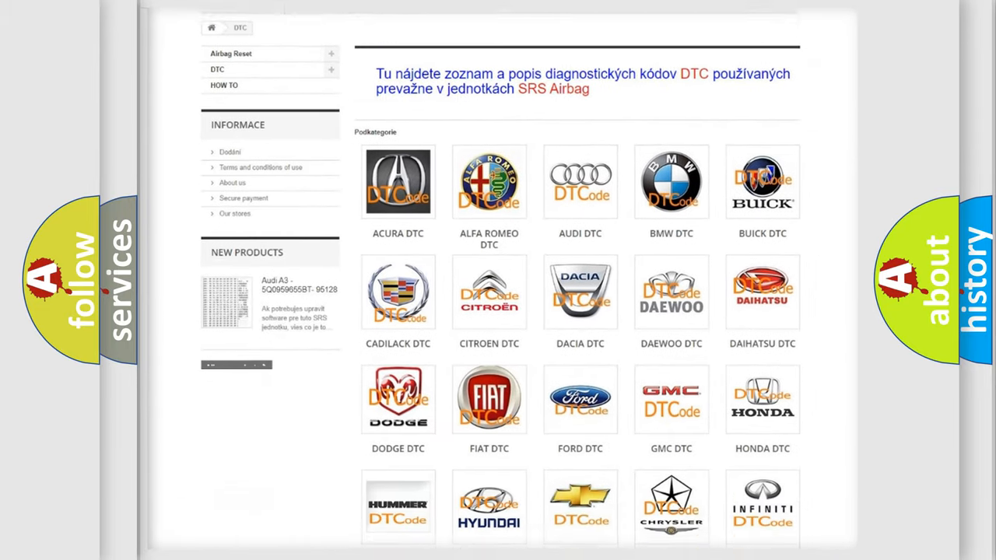
pyautogui.scroll(-3)
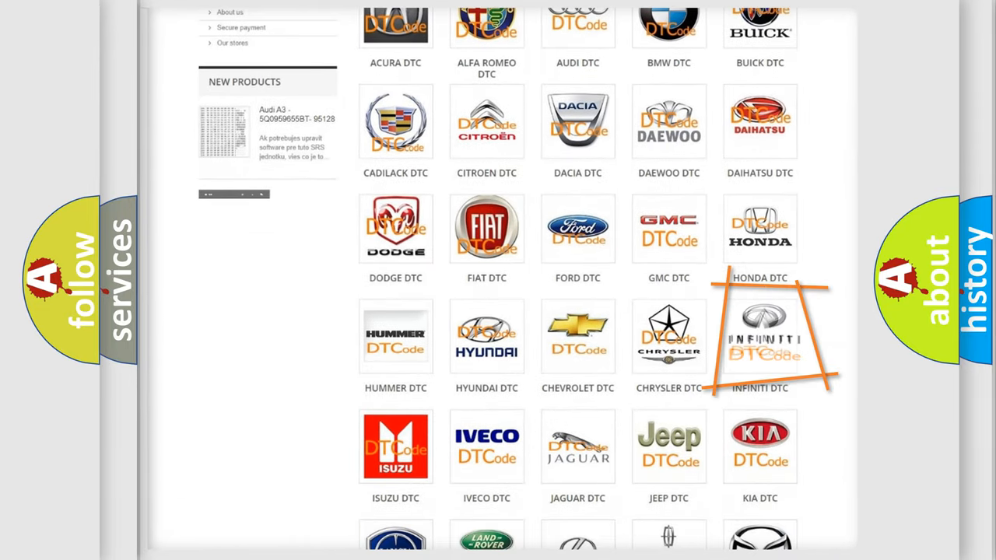